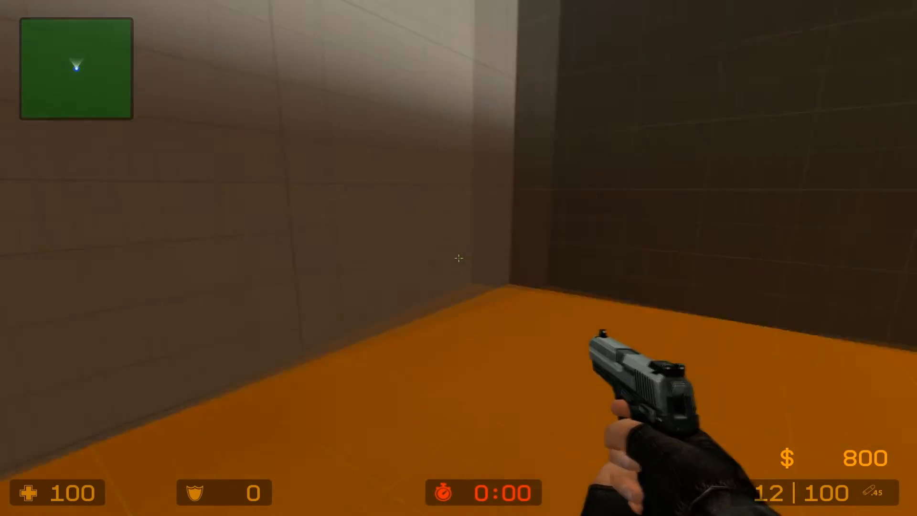
mouse_move(453, 258)
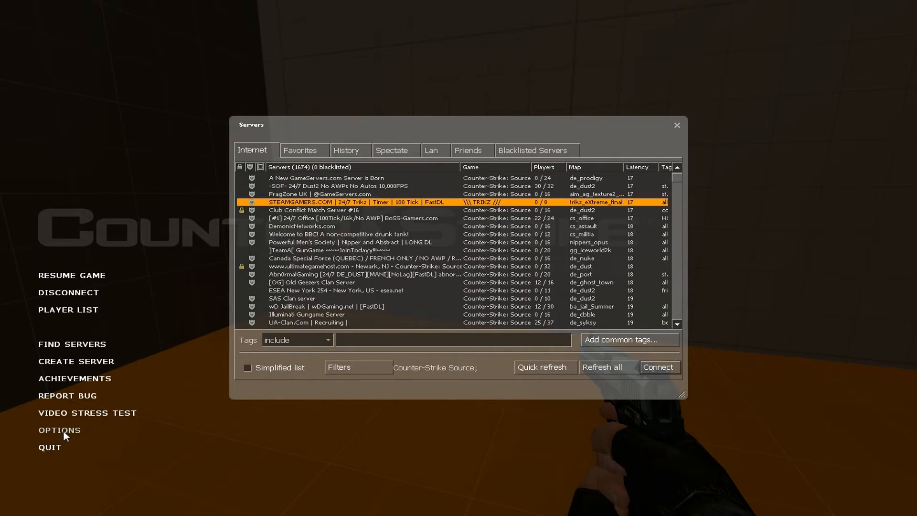
- Start a spray import from the Options Multiplayer settings
click(59, 430)
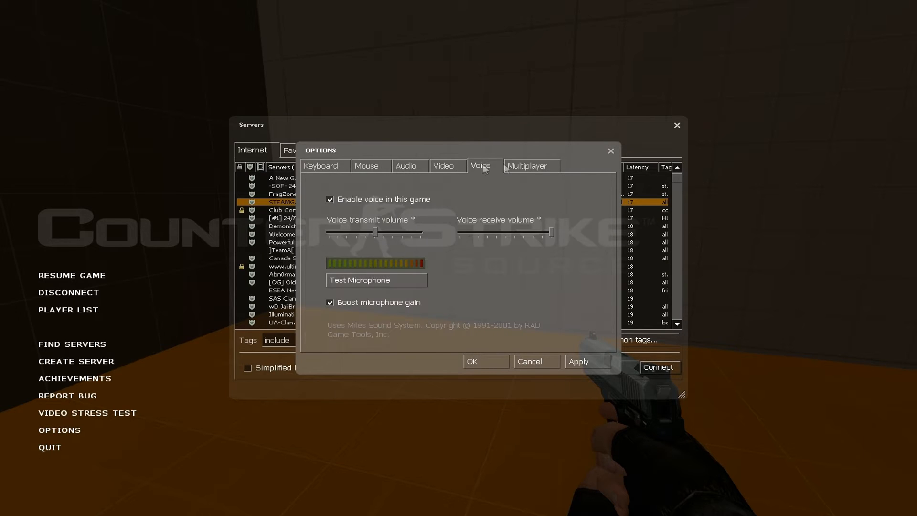
click(530, 166)
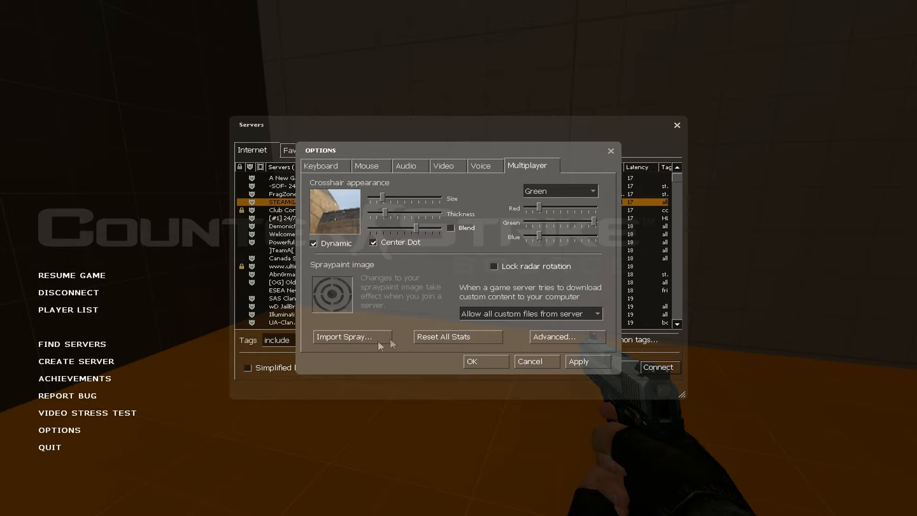
click(345, 336)
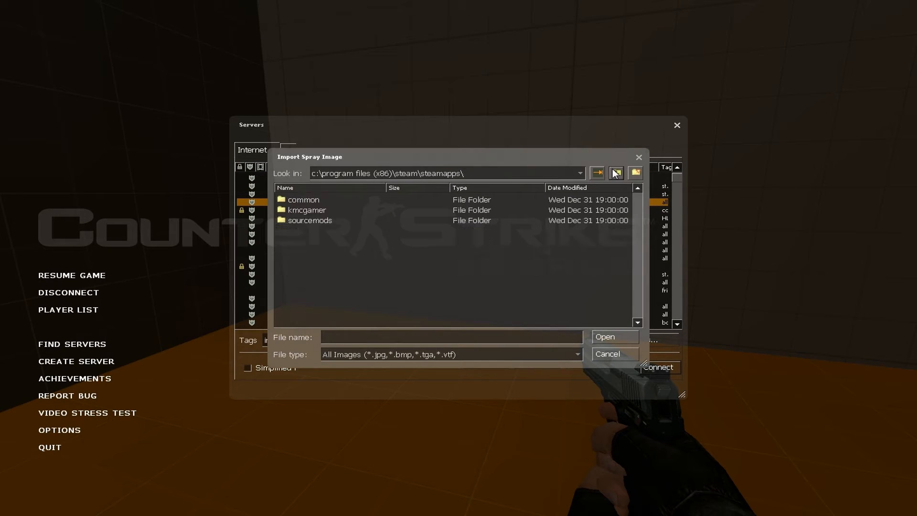
- Browse to the Desktop and choose Super Meat Boy.tga as the spray
click(615, 173)
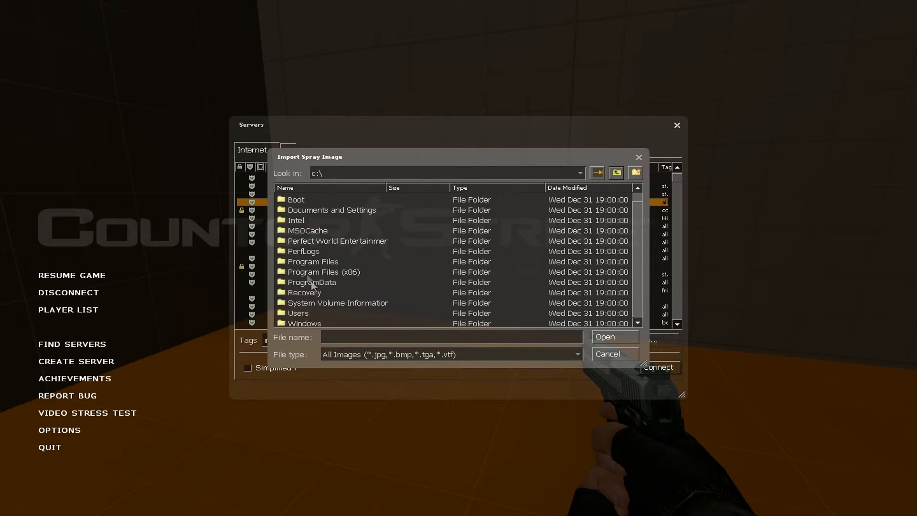
double_click(298, 313)
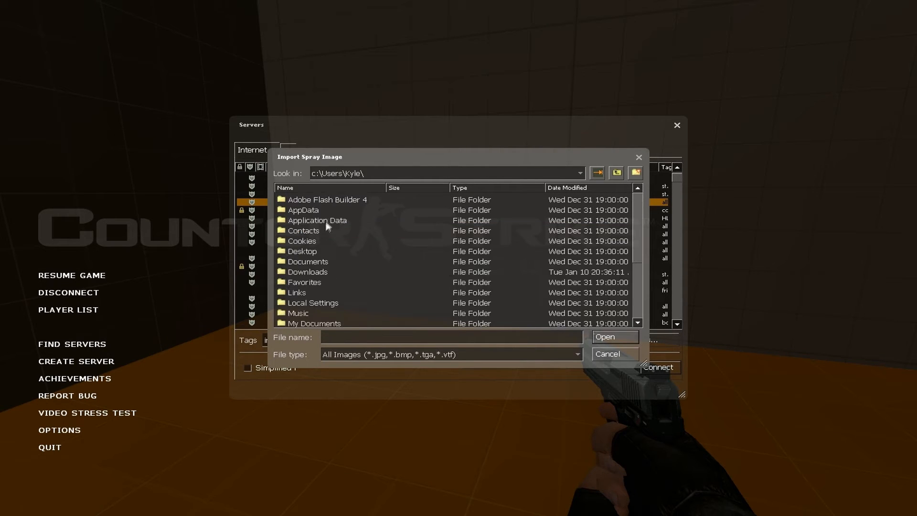
double_click(302, 251)
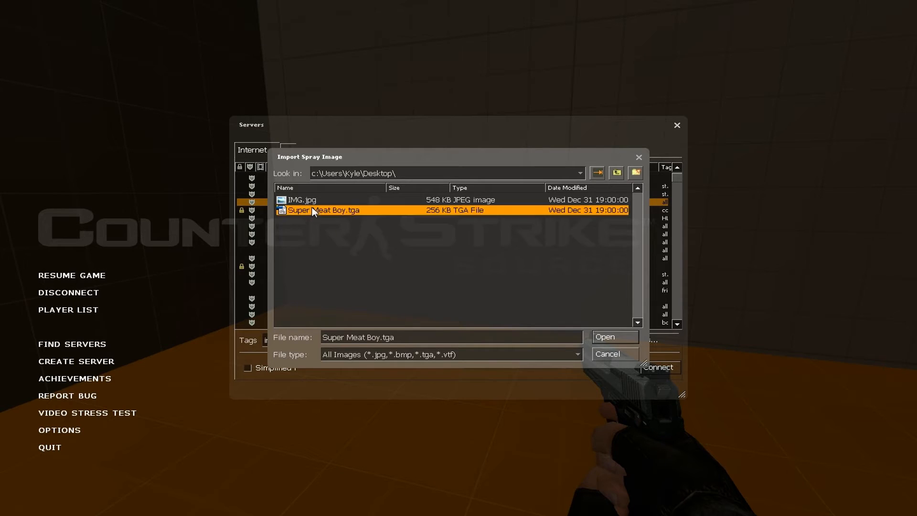
click(616, 337)
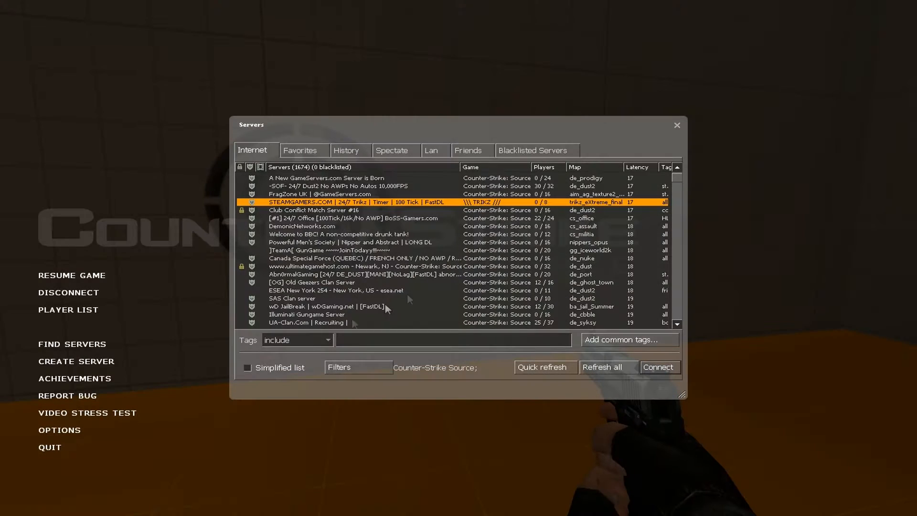
- Join the trikz_eXtreme_final server as a Counter-Terrorist and check the scoreboard
click(660, 367)
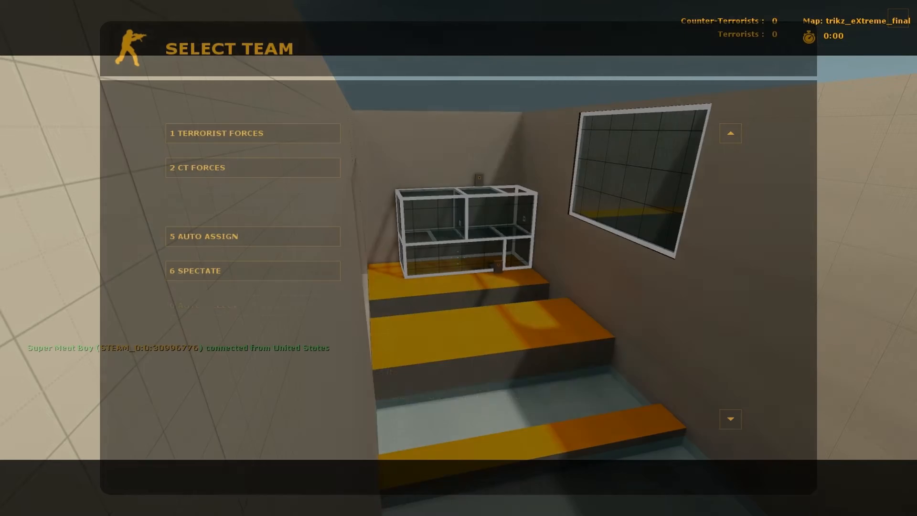
click(252, 168)
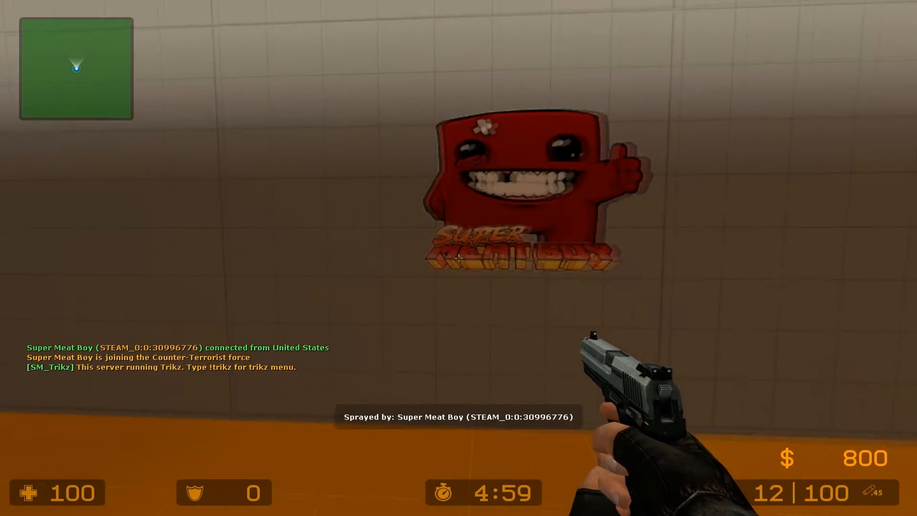
key(Tab)
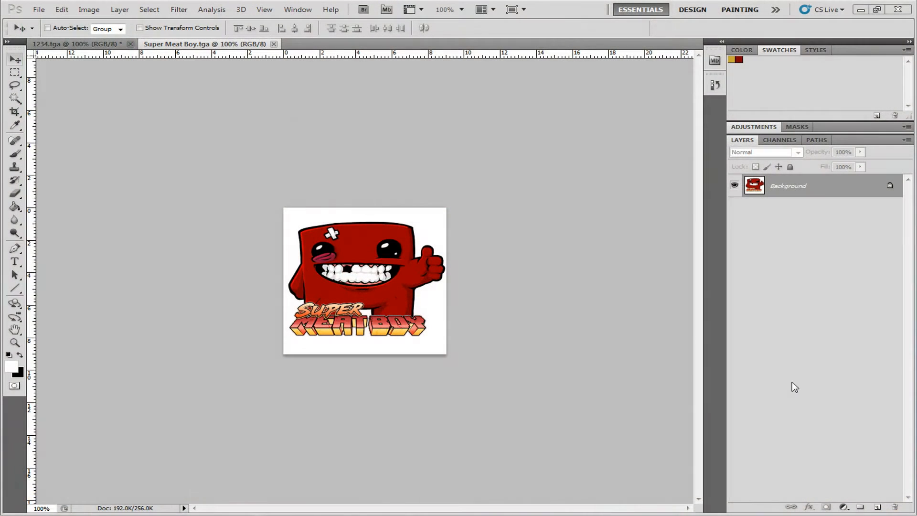
mouse_move(18, 69)
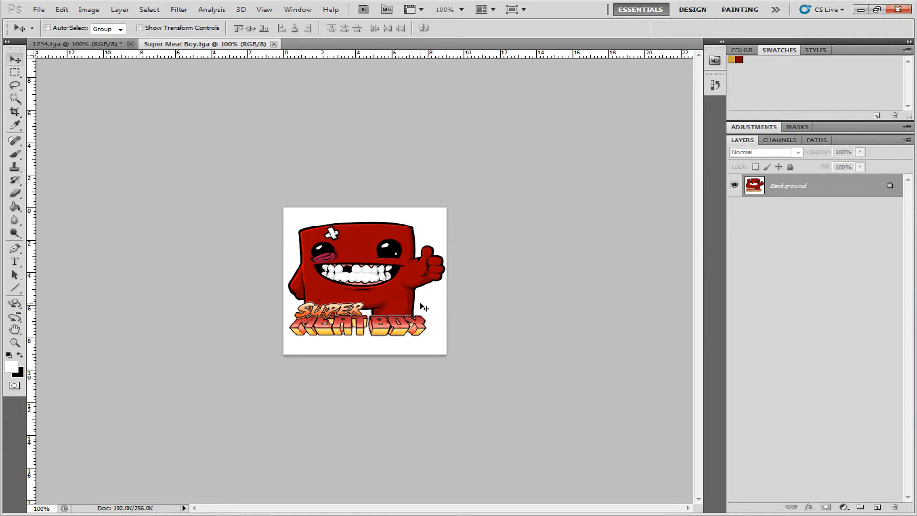
mouse_move(426, 338)
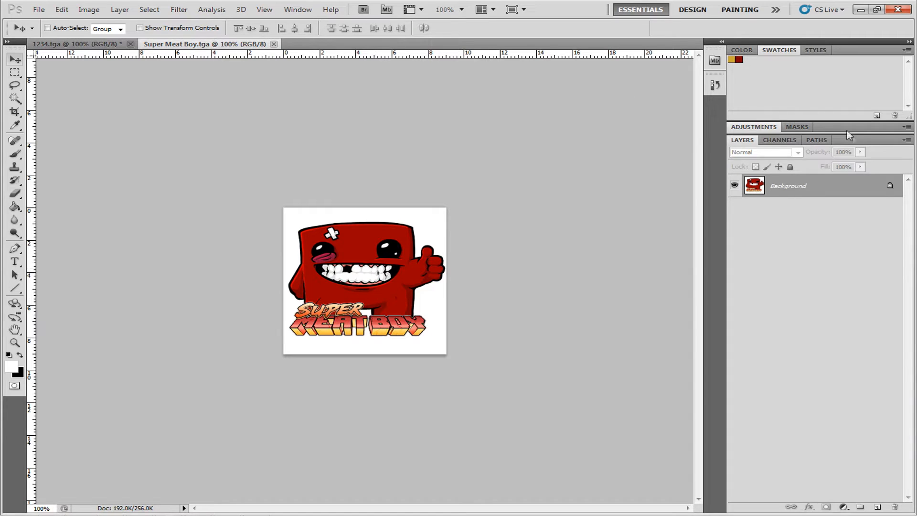
click(779, 139)
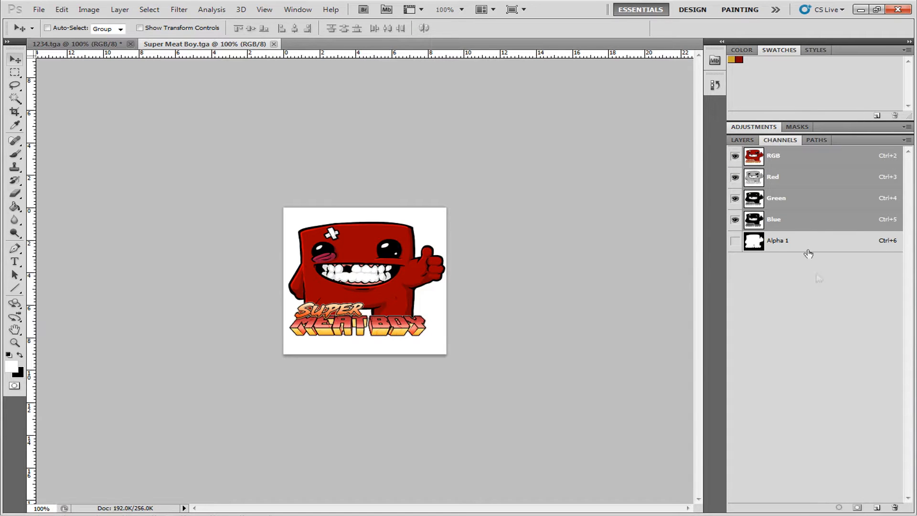
click(743, 139)
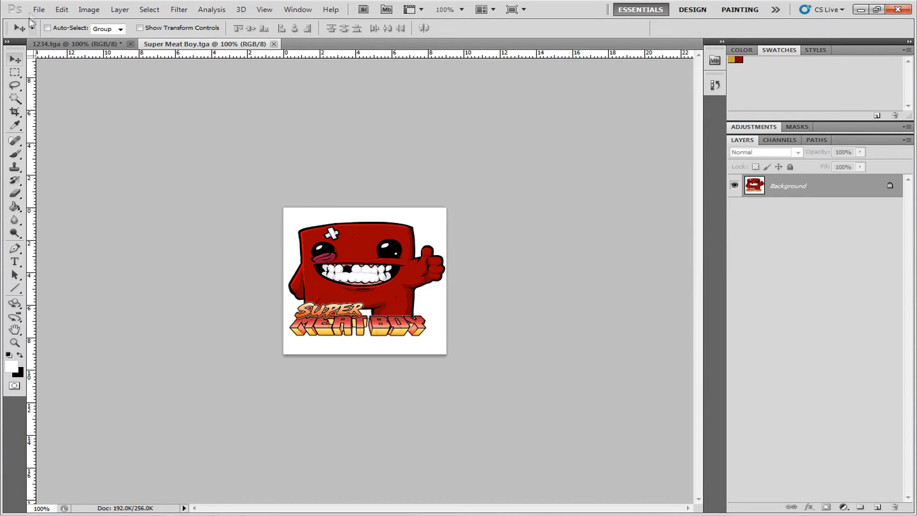
click(47, 10)
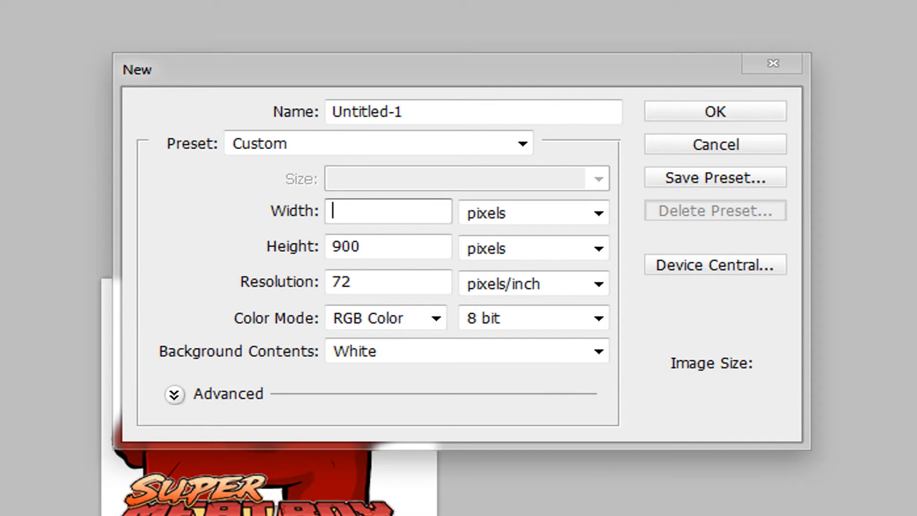
- Create a new blank image 256 by 256 pixels
text(256)
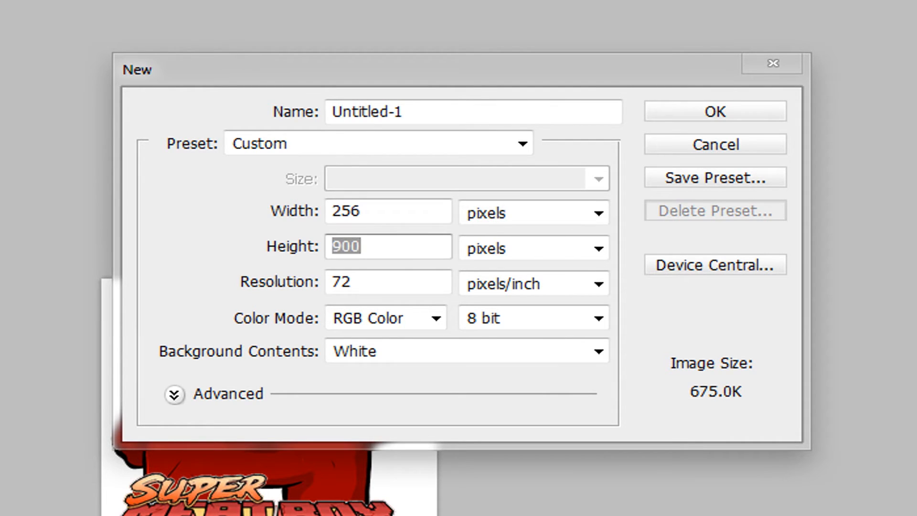
text(256)
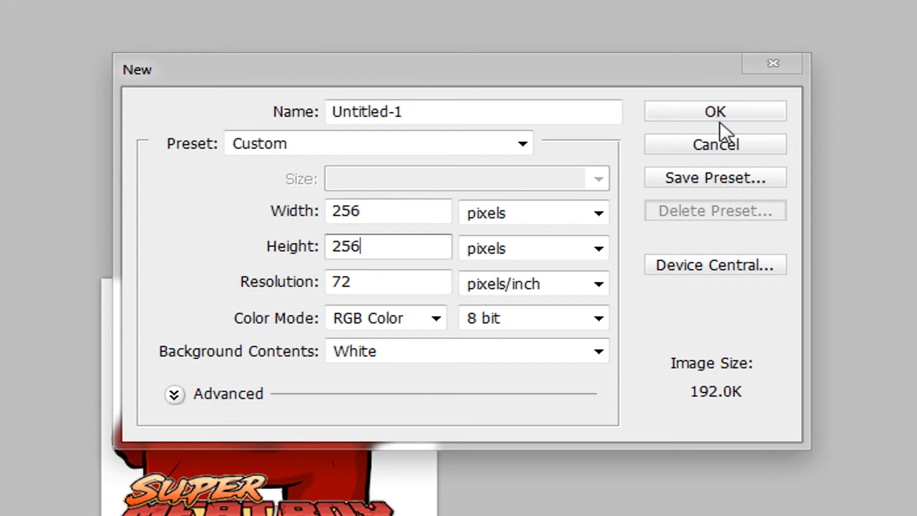
click(715, 111)
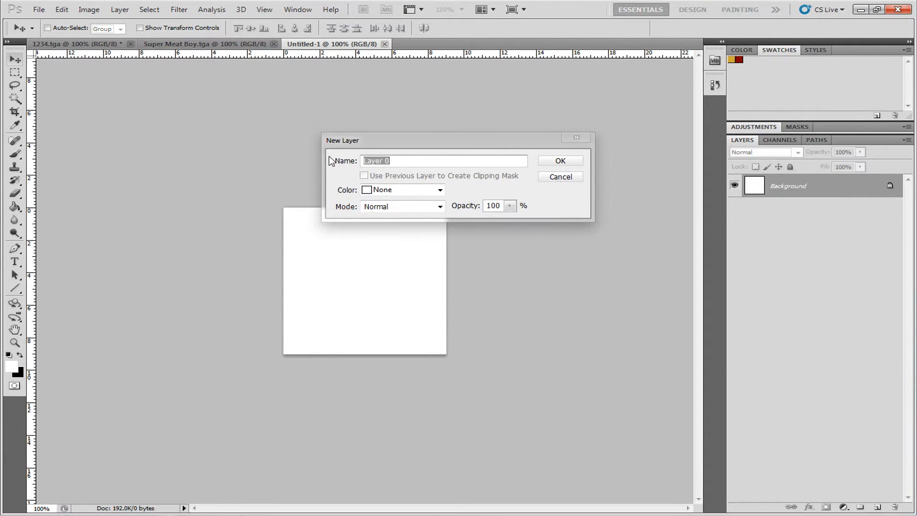
- Convert the Background into an editable layer named Layer 0
click(560, 160)
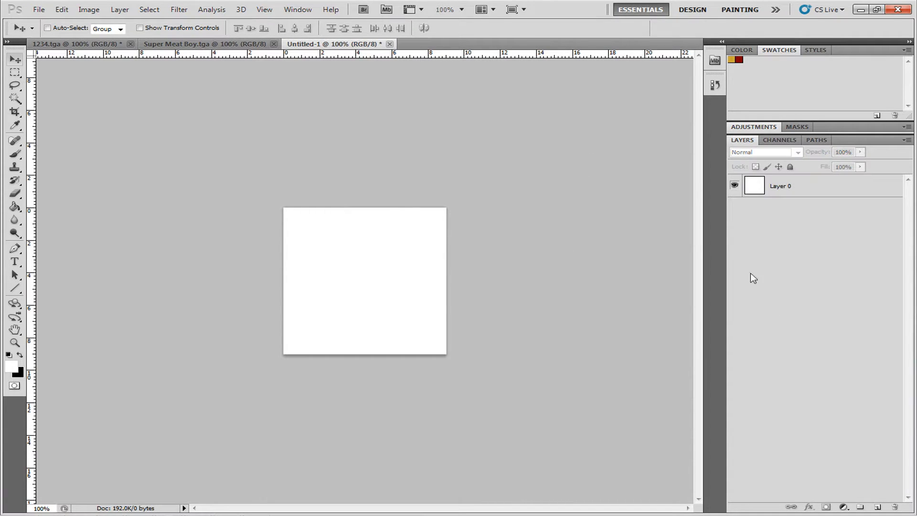
mouse_move(642, 320)
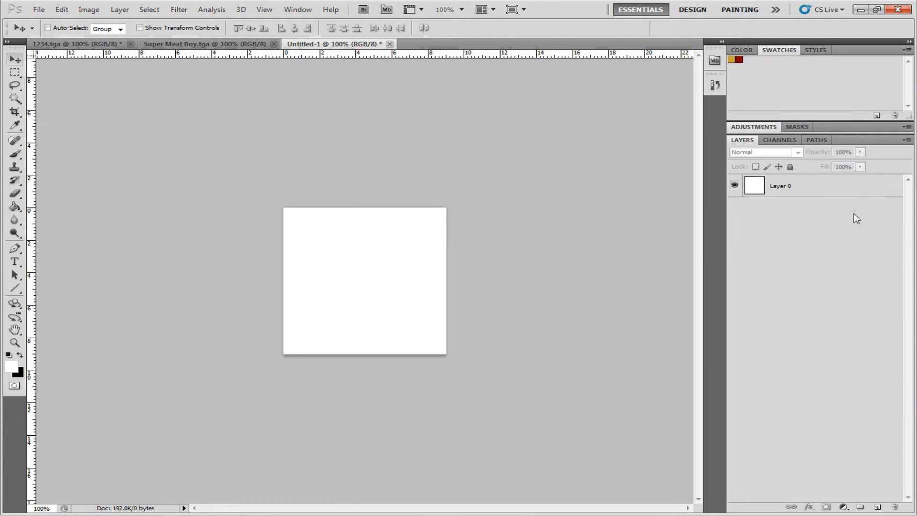
mouse_move(386, 268)
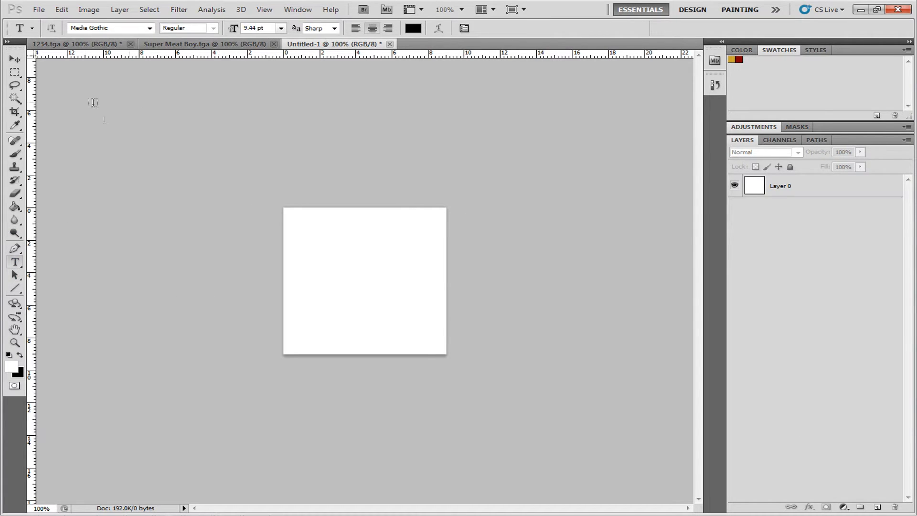
mouse_move(295, 273)
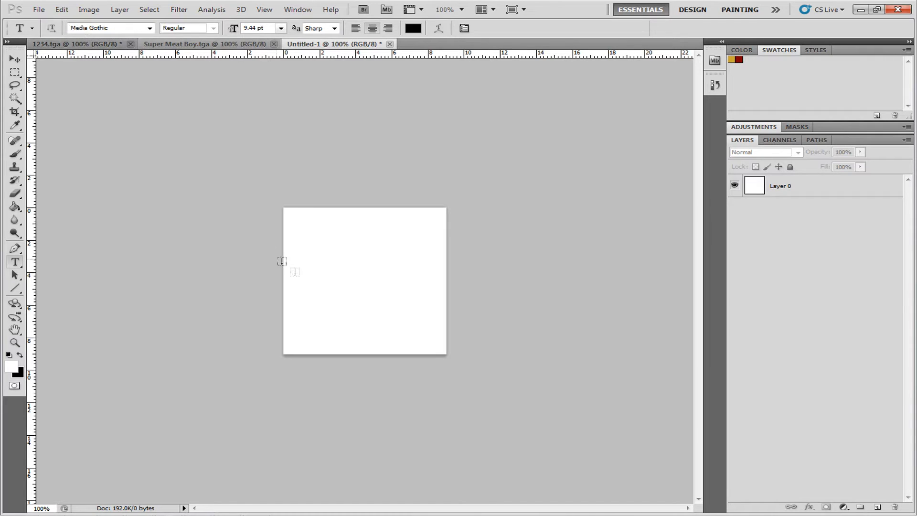
- Add a text layer reading Super Meat Boy, after erasing a mistyped MCGAMER
click(296, 275)
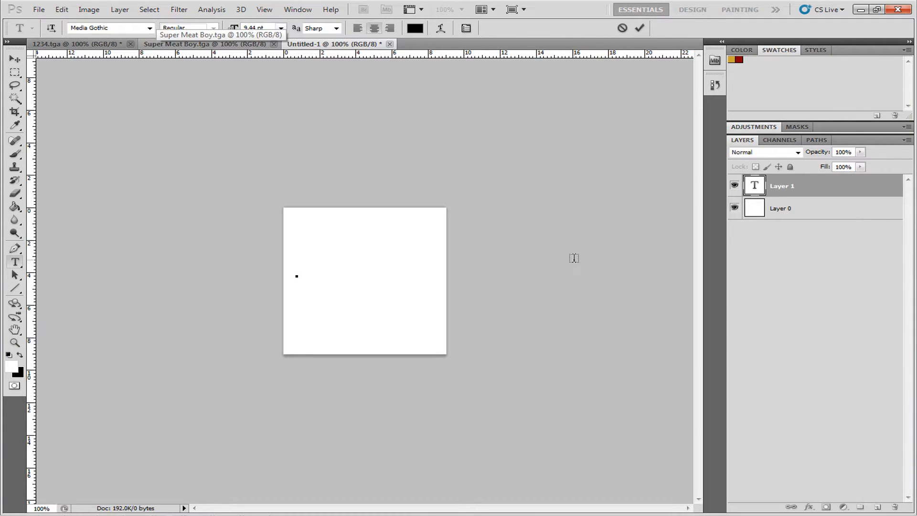
text(MCGAMER)
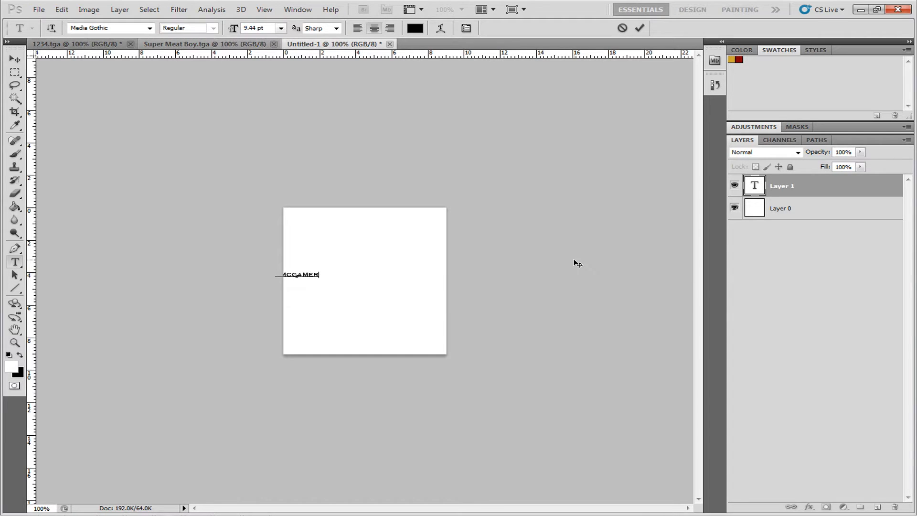
key(Backspace)
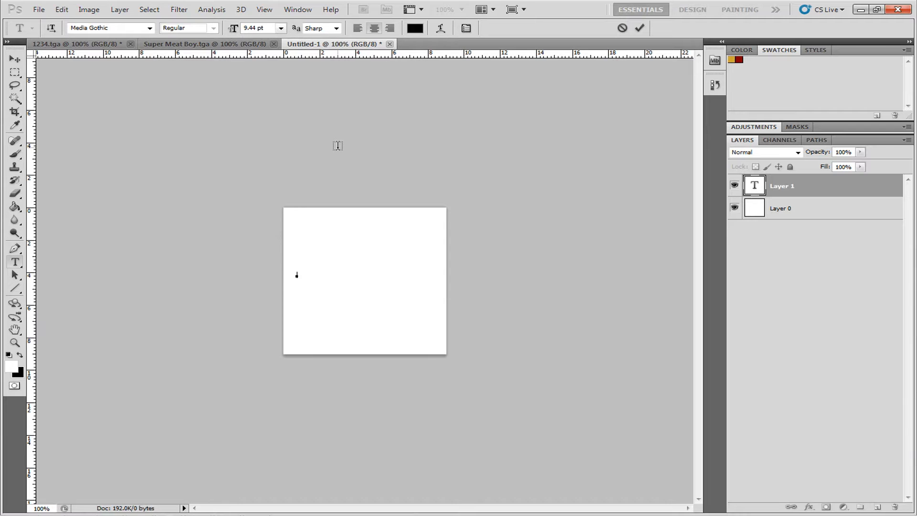
text(Super Meat Boy)
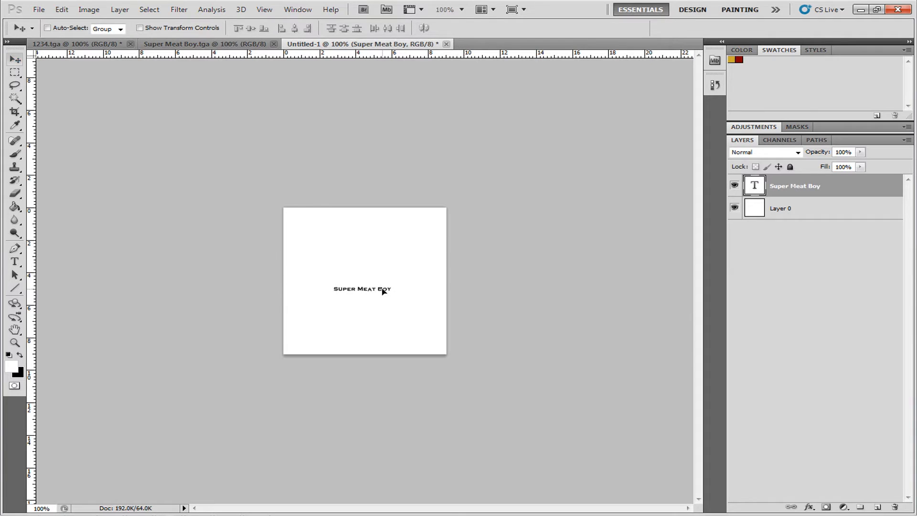
- Scale the Super Meat Boy text to about 135% with Free Transform and commit it
click(143, 28)
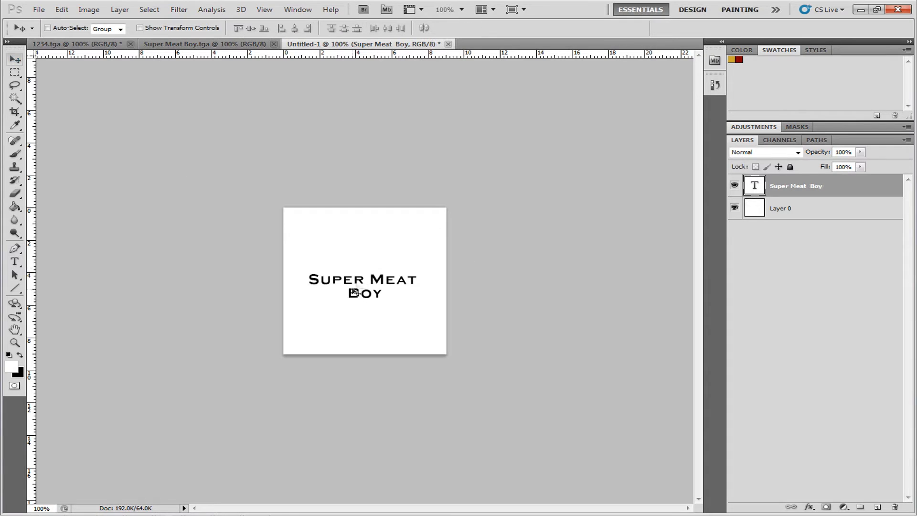
click(142, 28)
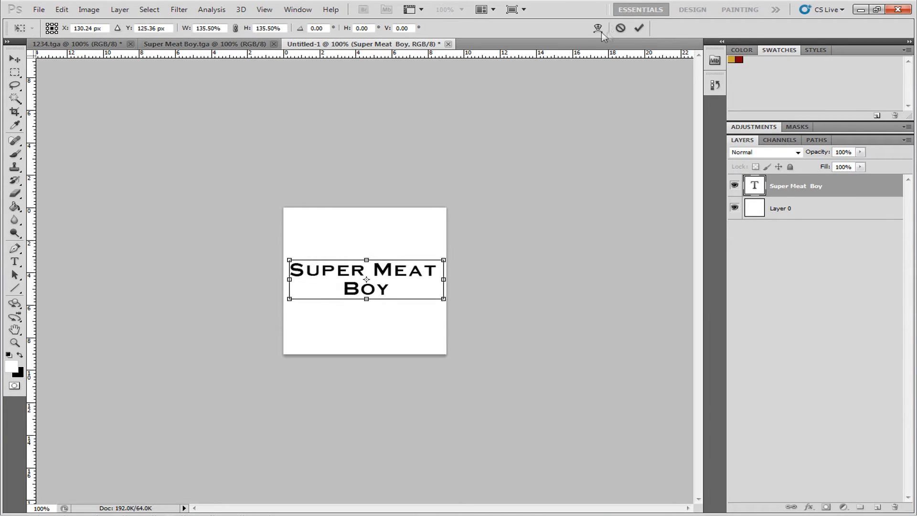
click(638, 28)
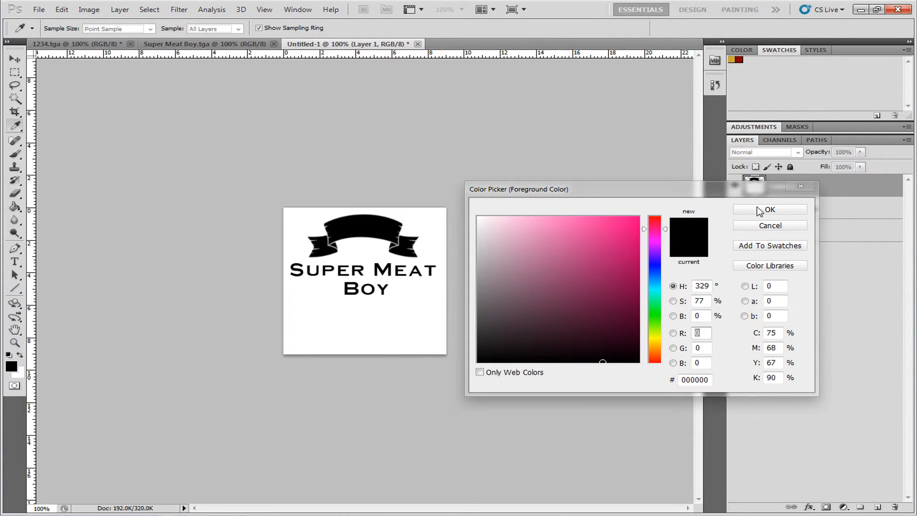
- Set the painting colour to black and stamp a banner brush above the text
click(769, 209)
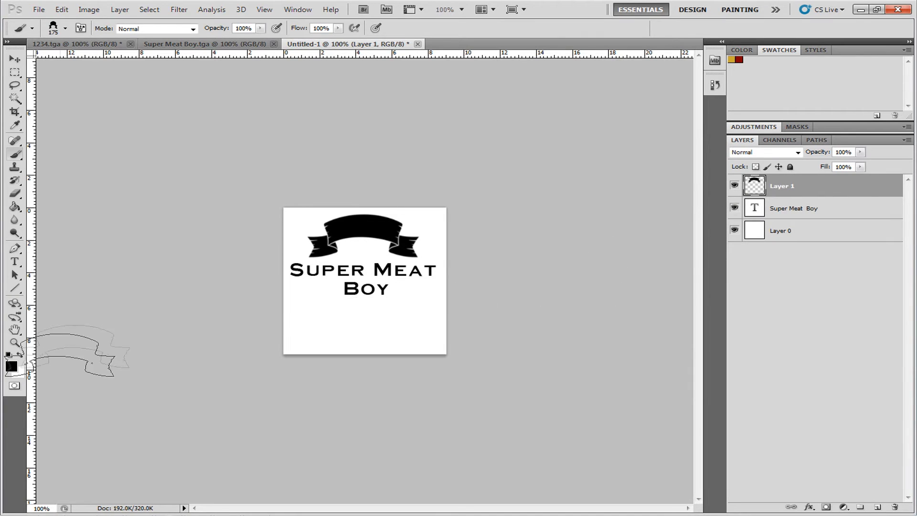
click(877, 506)
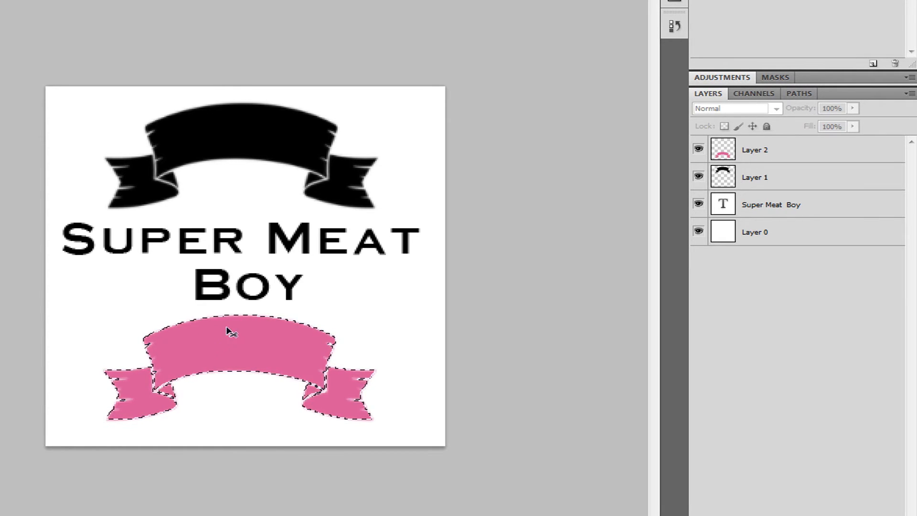
mouse_move(259, 338)
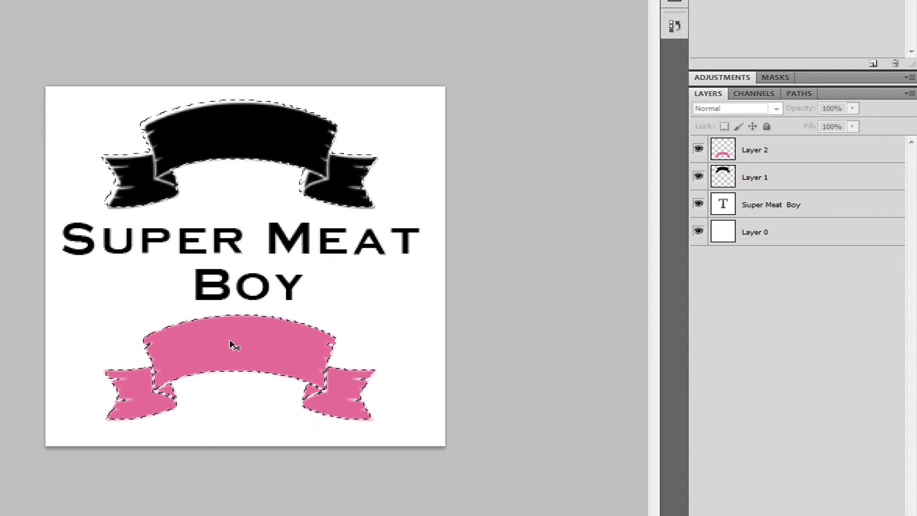
- Load the text outline selection, save it to Channels, then deselect
click(724, 205)
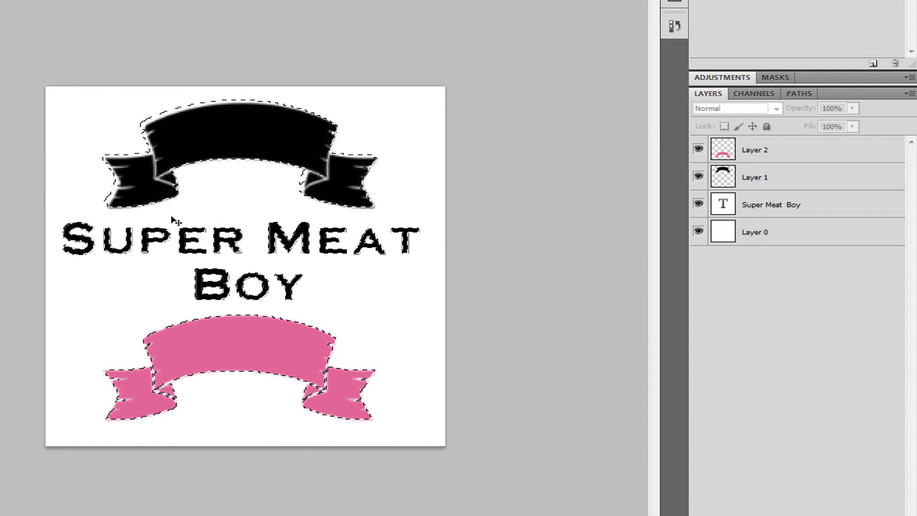
mouse_move(268, 161)
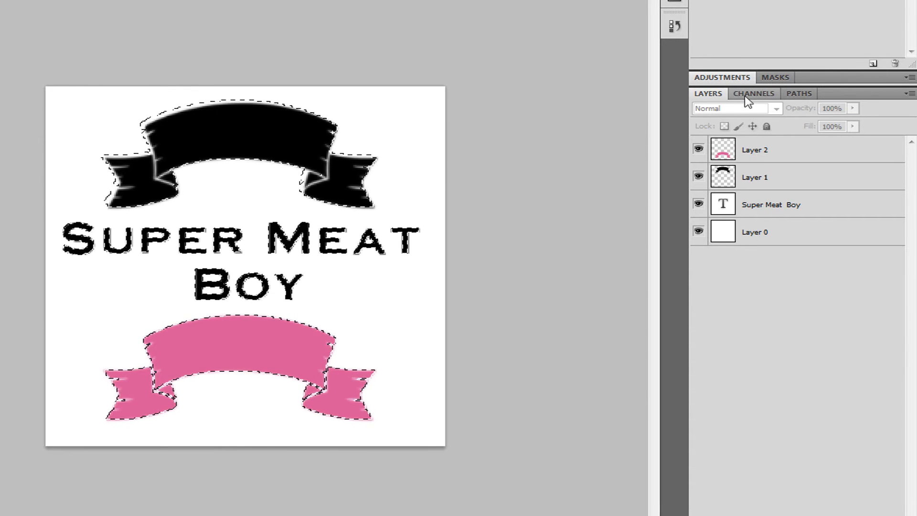
click(754, 93)
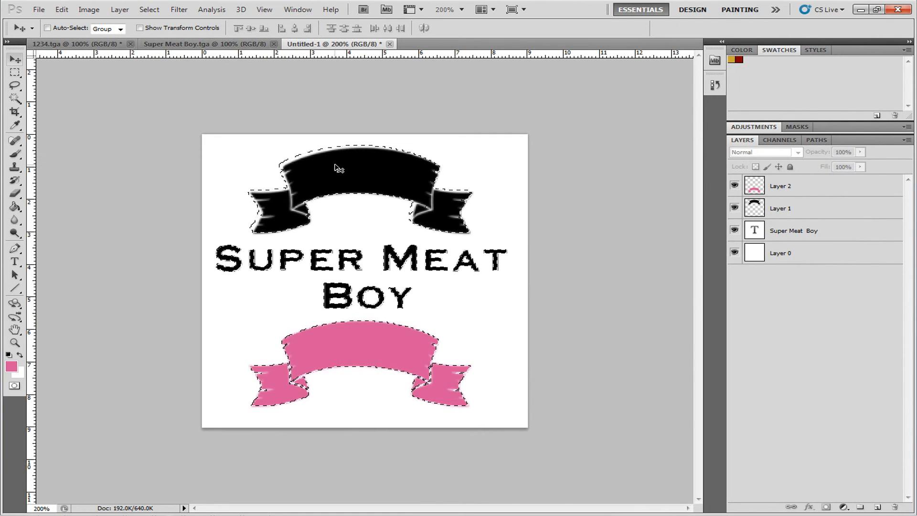
key(Ctrl+D)
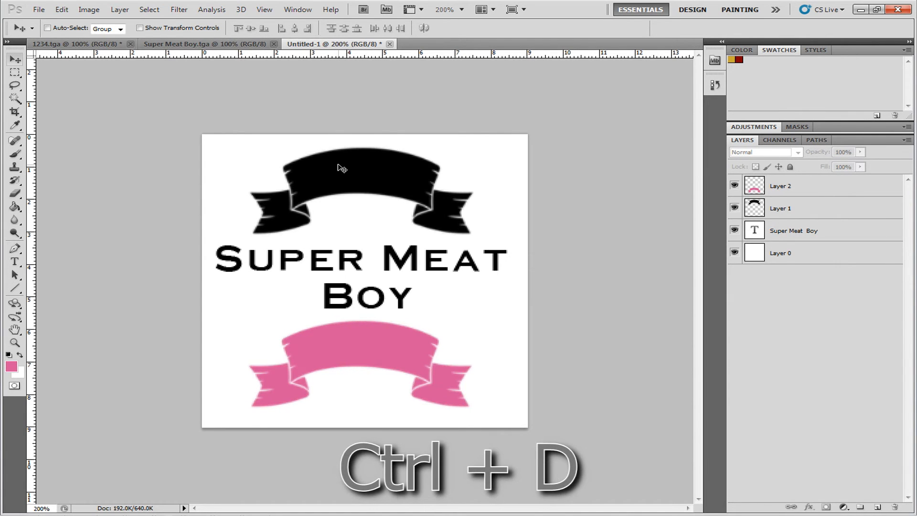
click(149, 8)
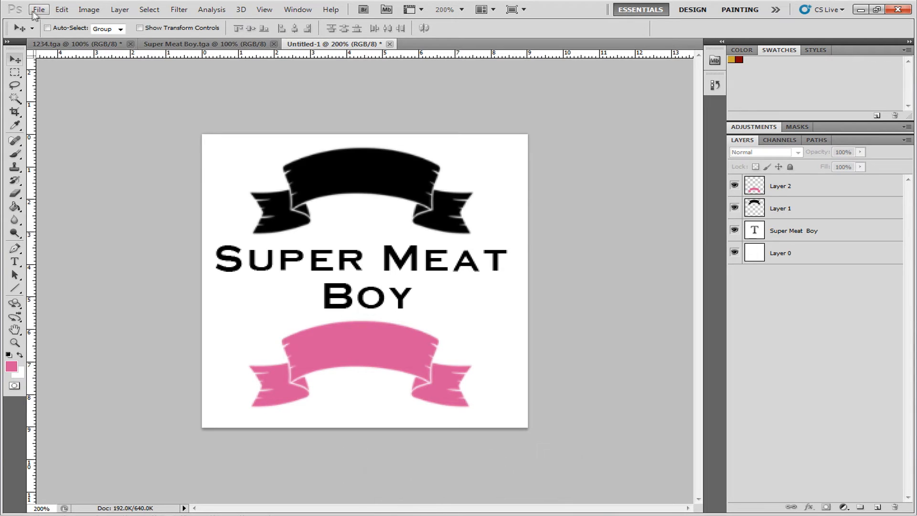
- Save As a Targa file named SMB on the Desktop
click(38, 9)
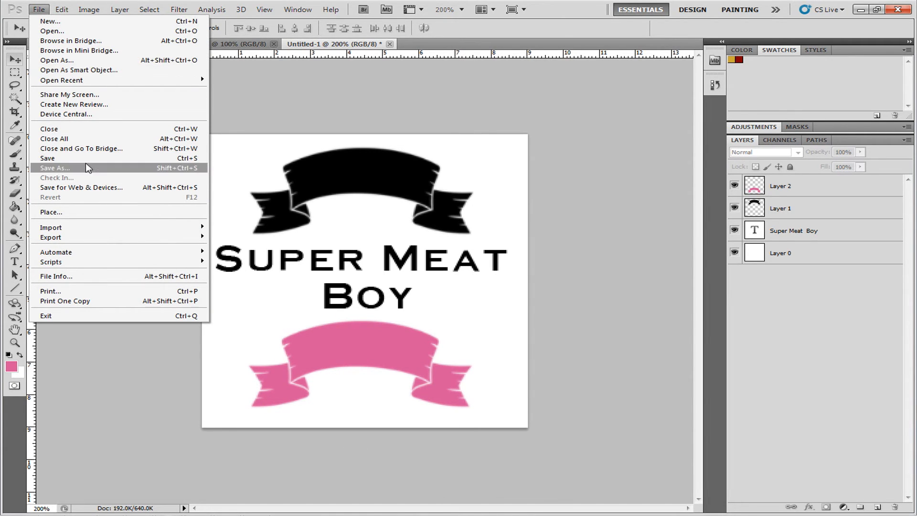
mouse_move(69, 166)
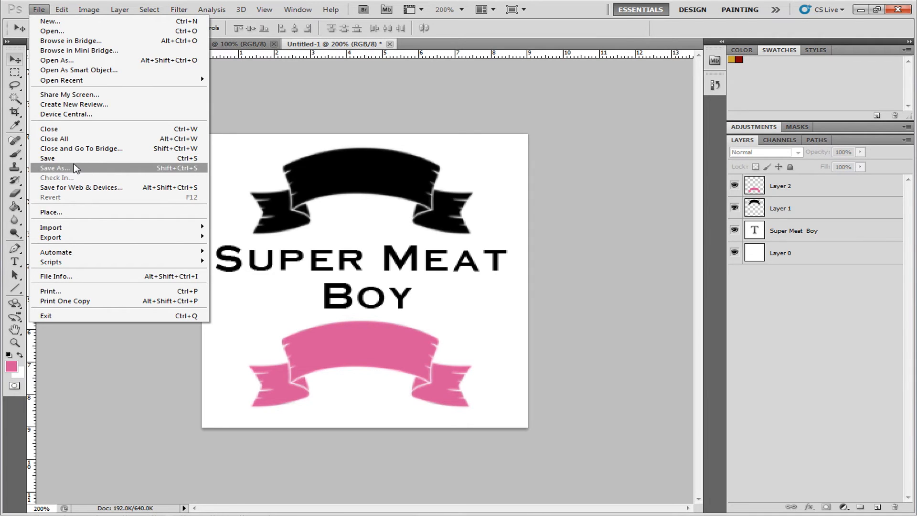
click(54, 167)
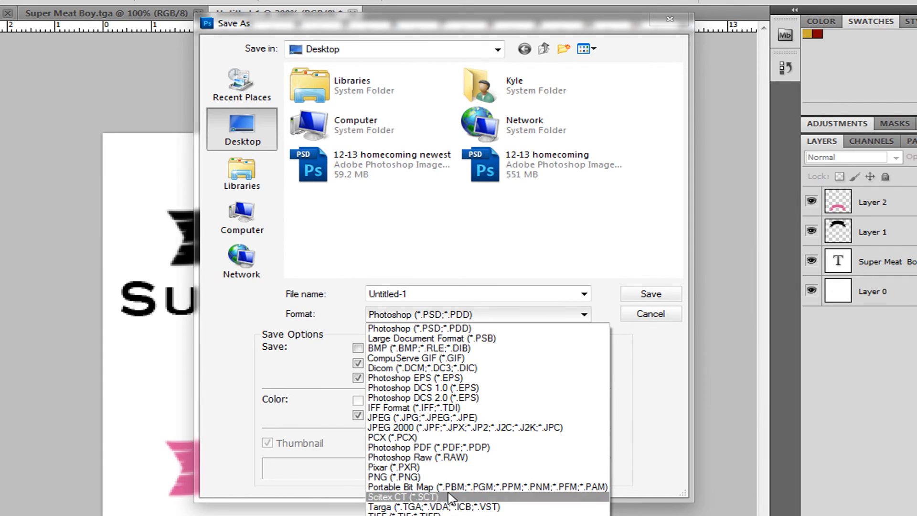
mouse_move(517, 512)
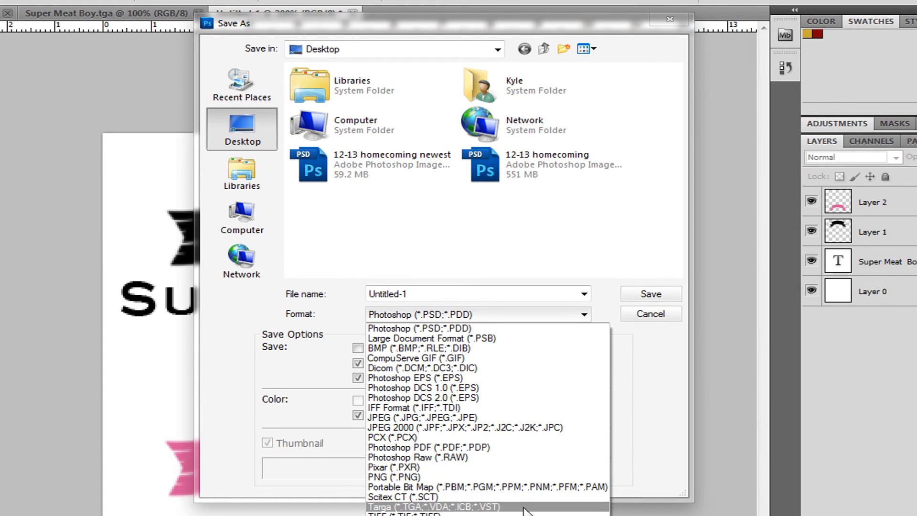
click(431, 508)
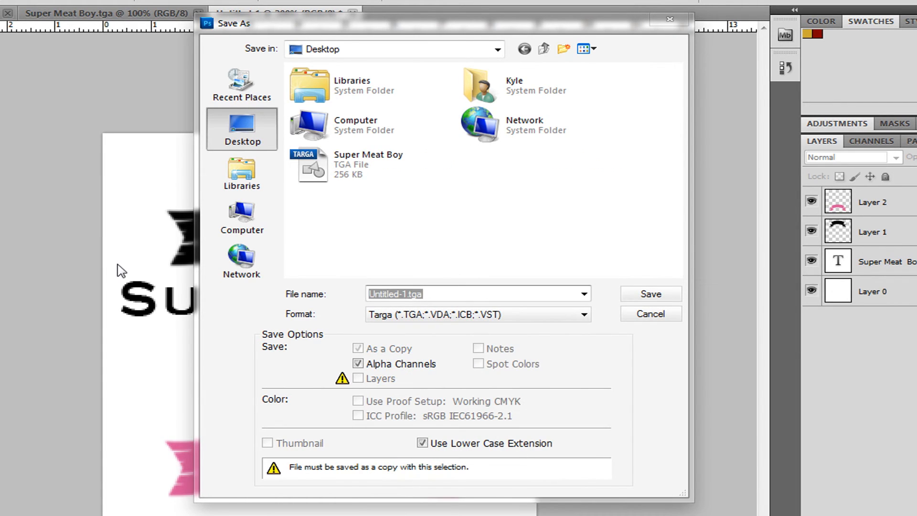
text(SSB)
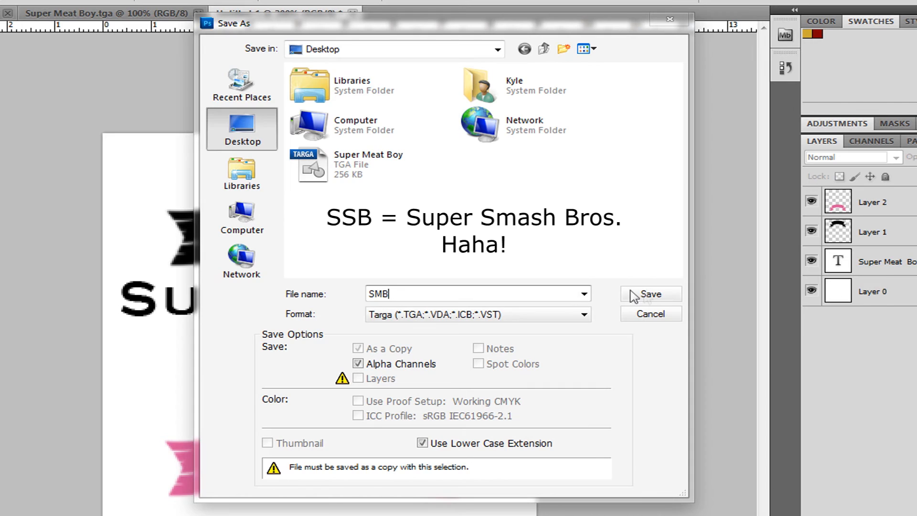
- Save the SMB.tga at 32 bits per pixel
click(651, 295)
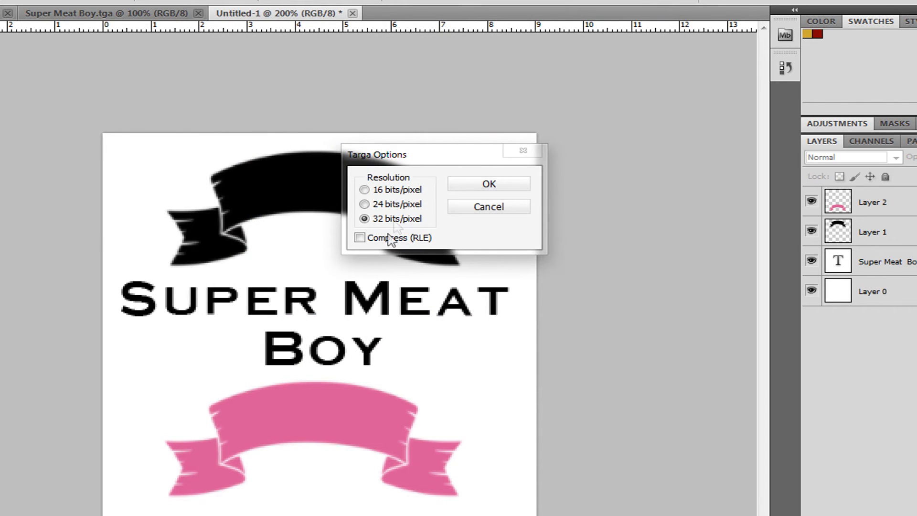
mouse_move(499, 191)
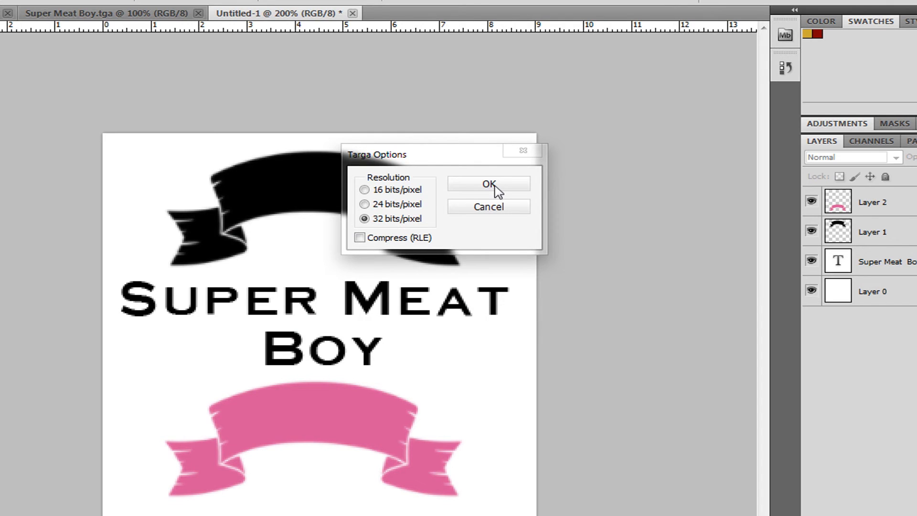
click(488, 184)
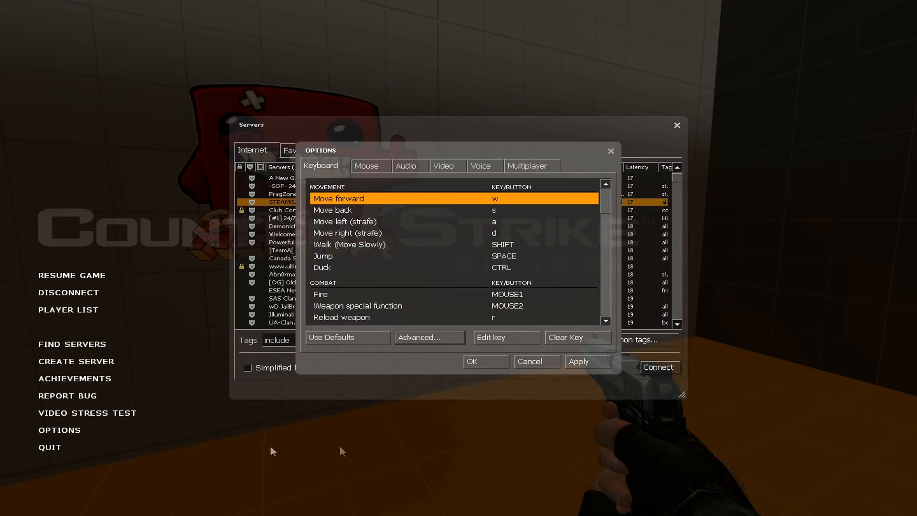
mouse_move(550, 172)
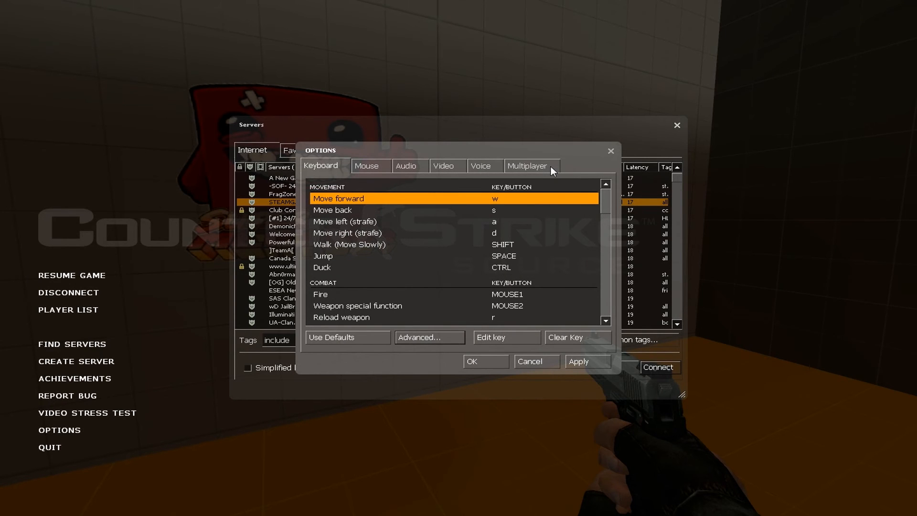
- Import SMB.tga from the Desktop as the spray and accept the options
click(528, 166)
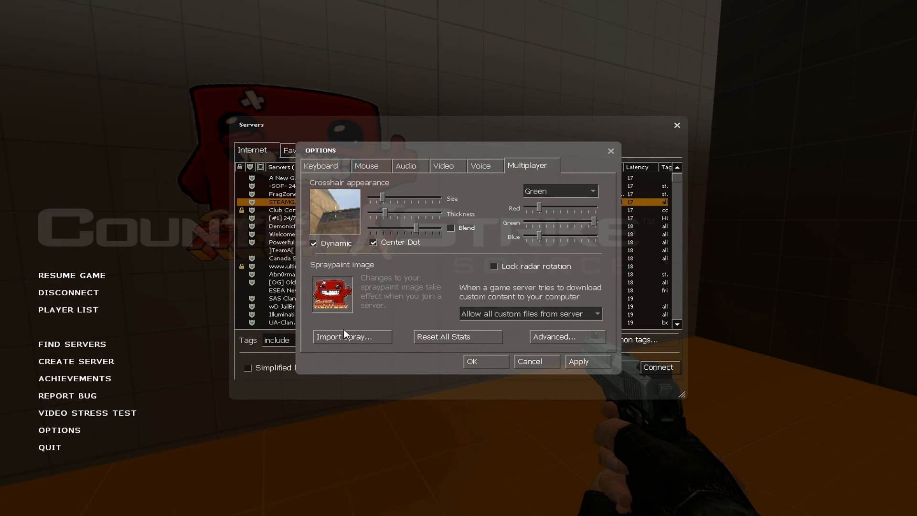
click(352, 337)
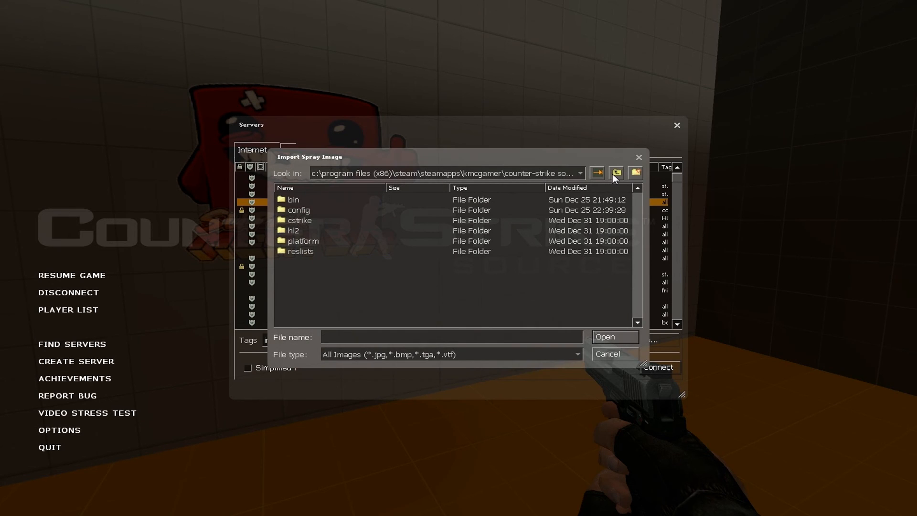
click(616, 173)
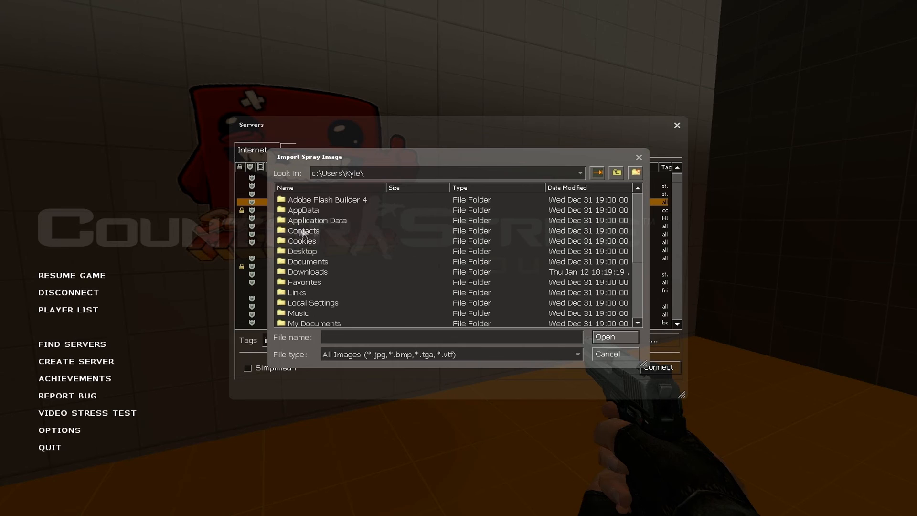
double_click(302, 251)
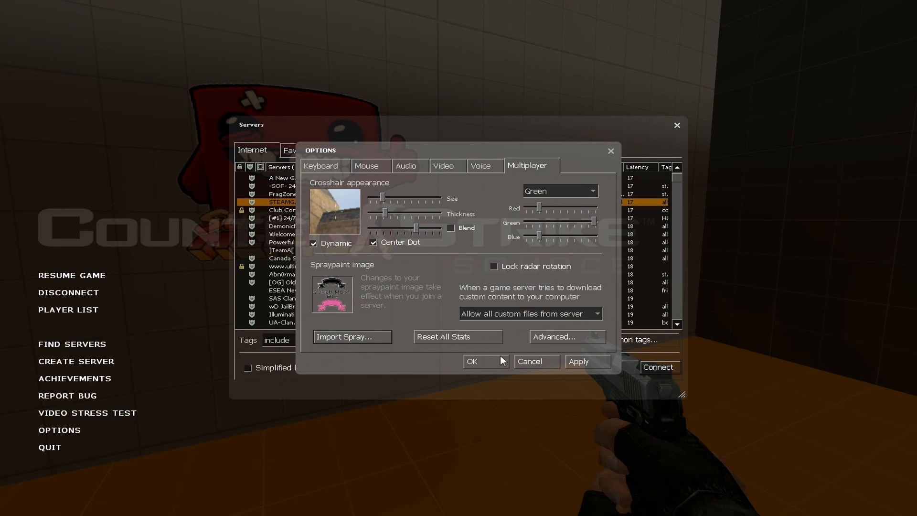
click(485, 361)
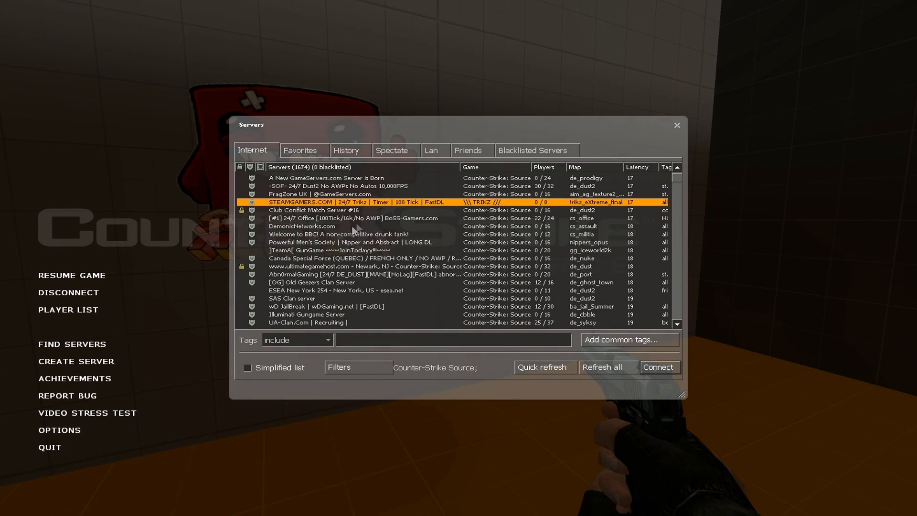
- Connect to the STEAMGAMERS.COM Trikz server and dismiss its welcome message
click(661, 367)
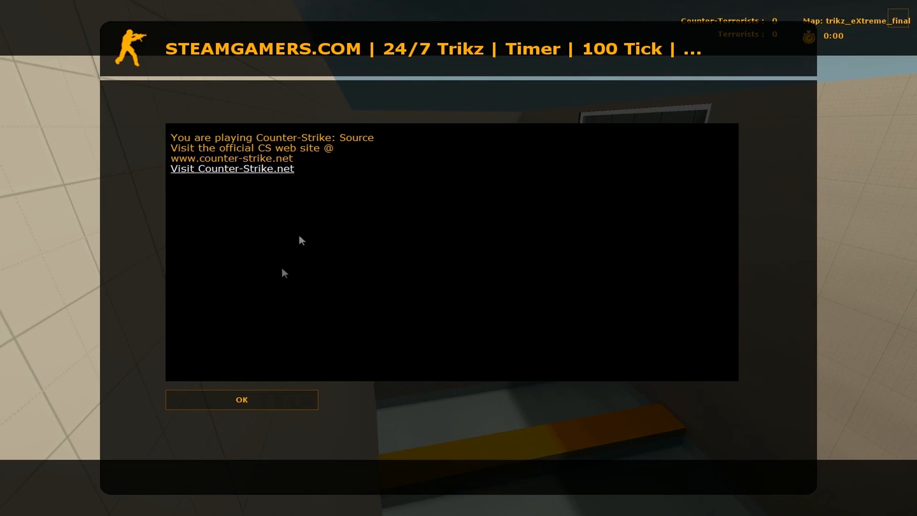
click(242, 400)
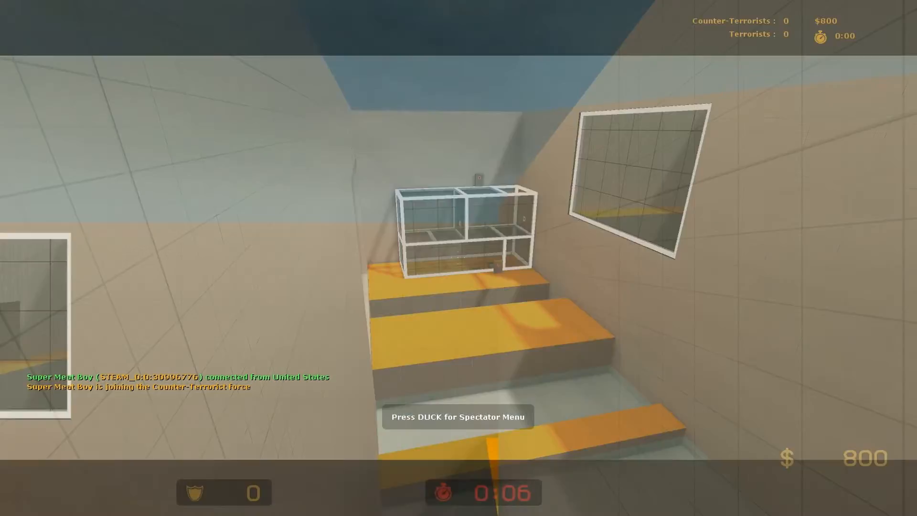